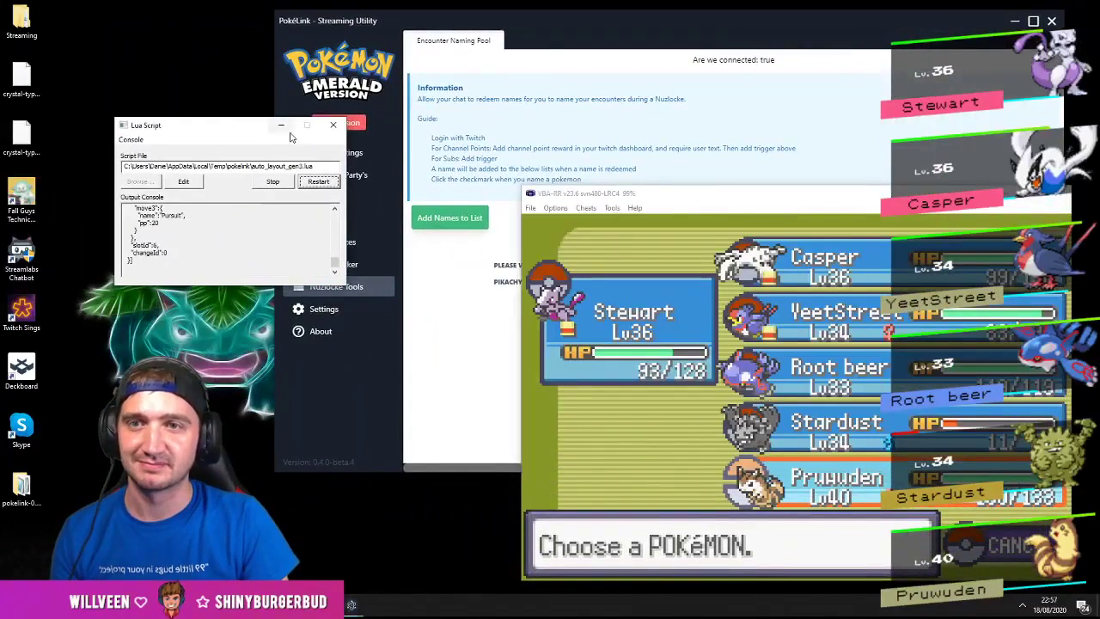
Minimize the Lua Script console so PokéLink's error-reporting notice shows
click(555, 208)
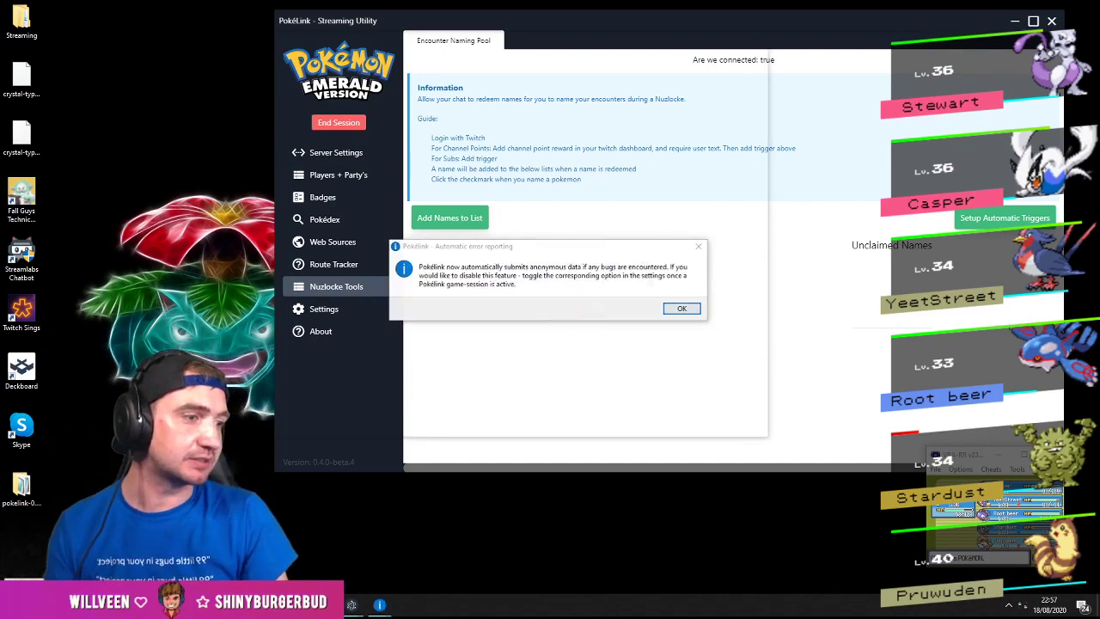
Launch a second PokéLink window showing 'No Sessions found'
click(682, 308)
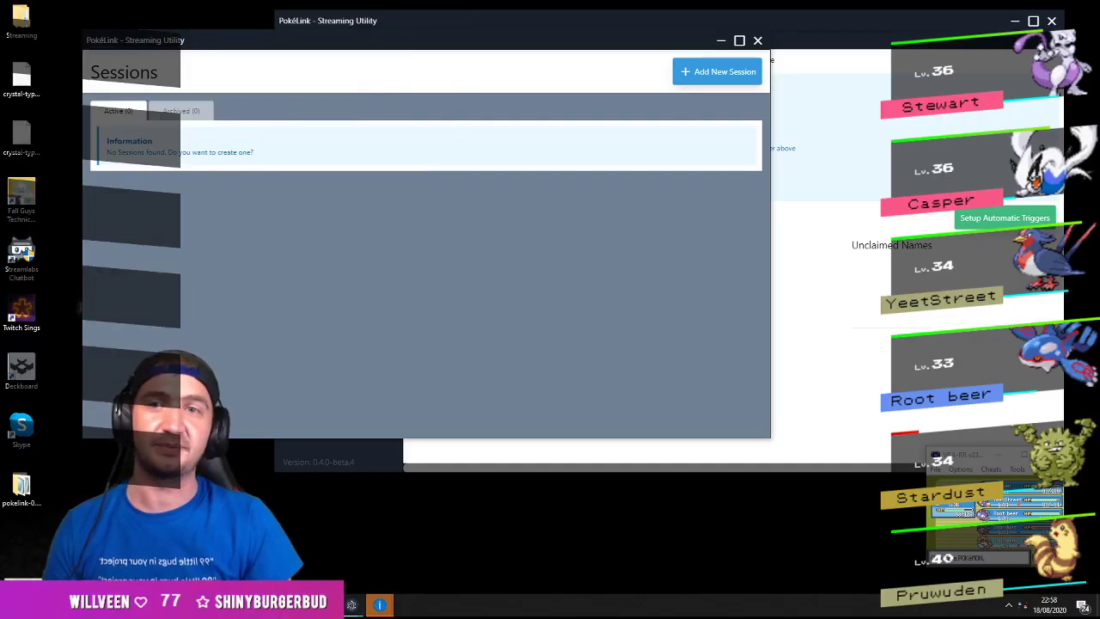
Add a new session named 'Demo 2' and start its setup wizard
click(717, 71)
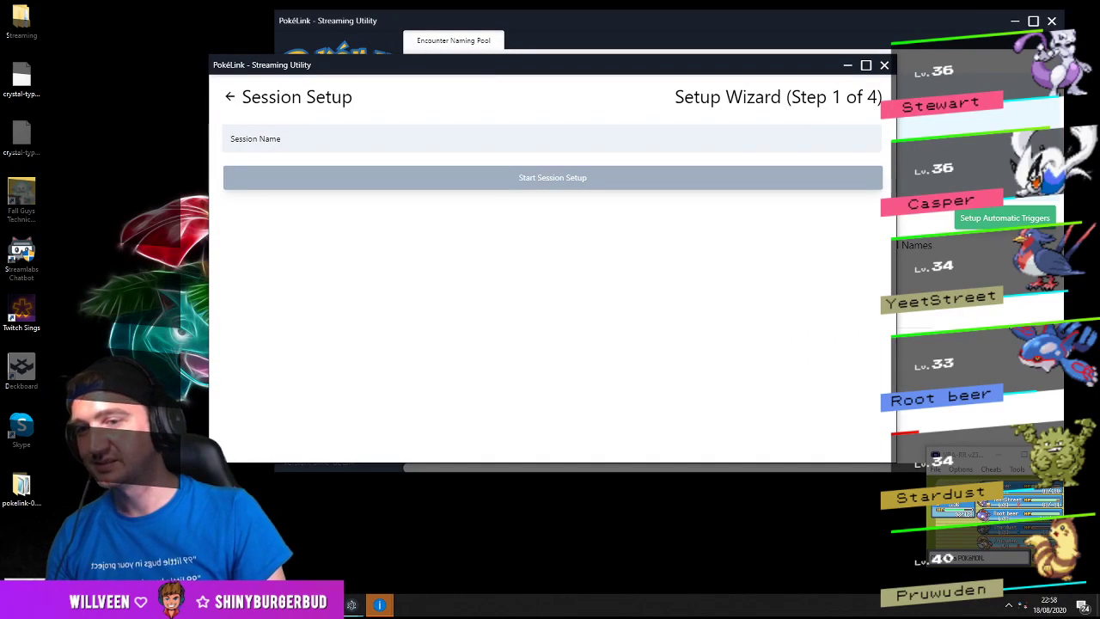
click(301, 140)
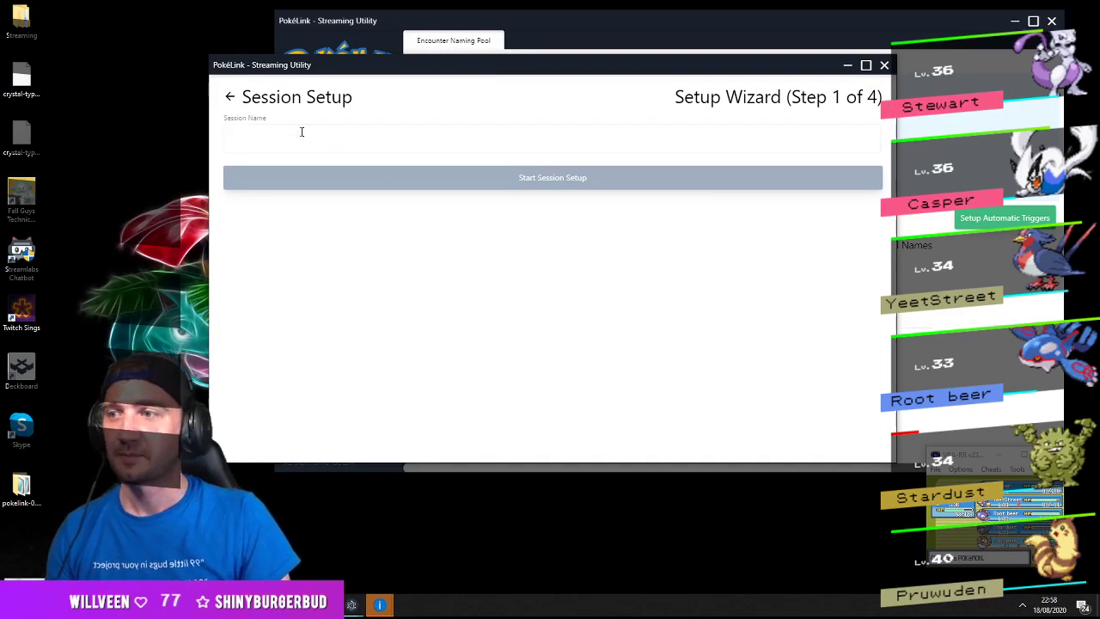
text(Demo 2)
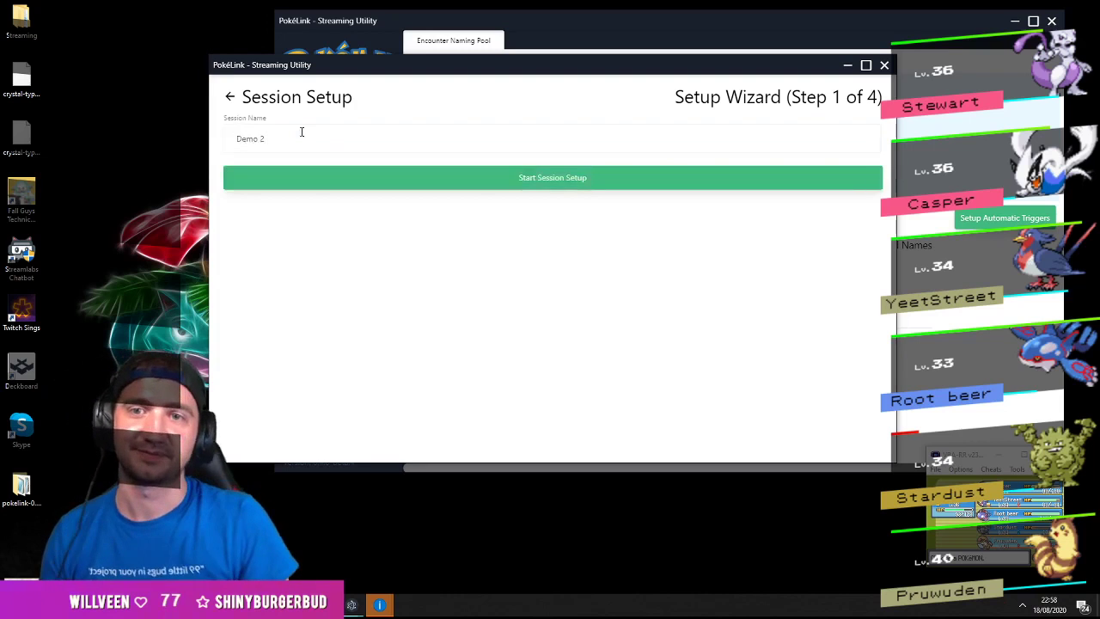
click(552, 177)
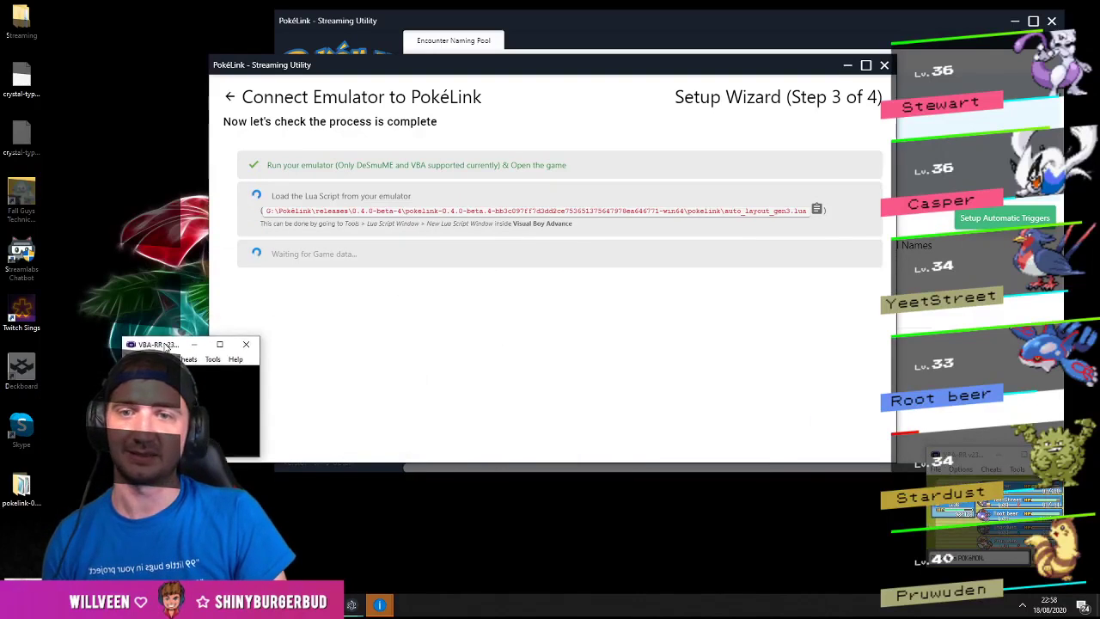
Load the Lua script in VBA so the wizard detects game data
click(815, 210)
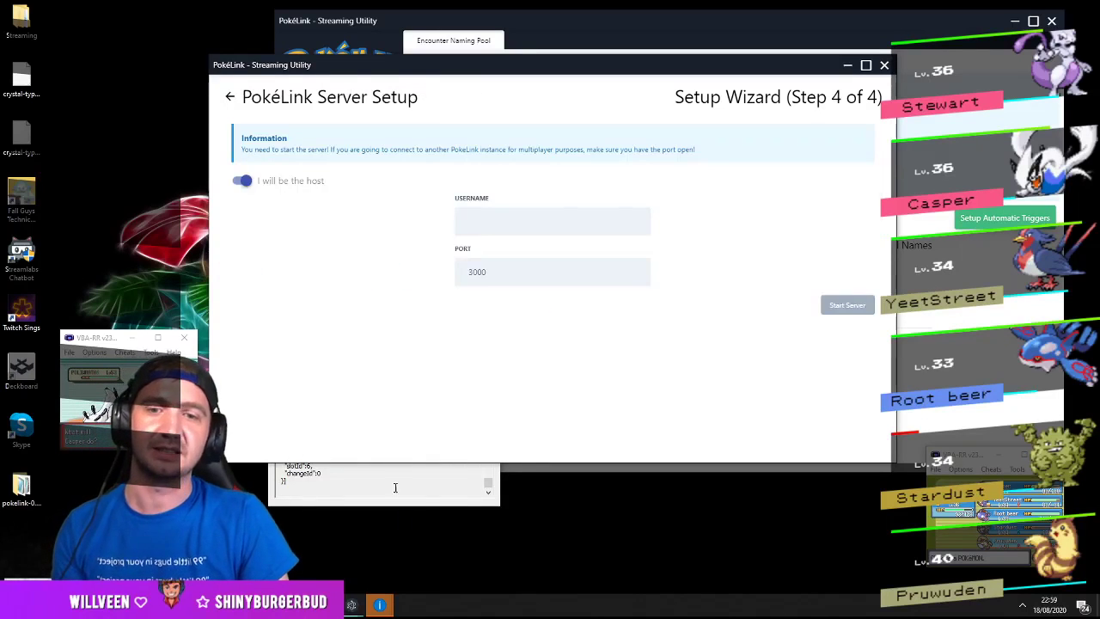
click(552, 221)
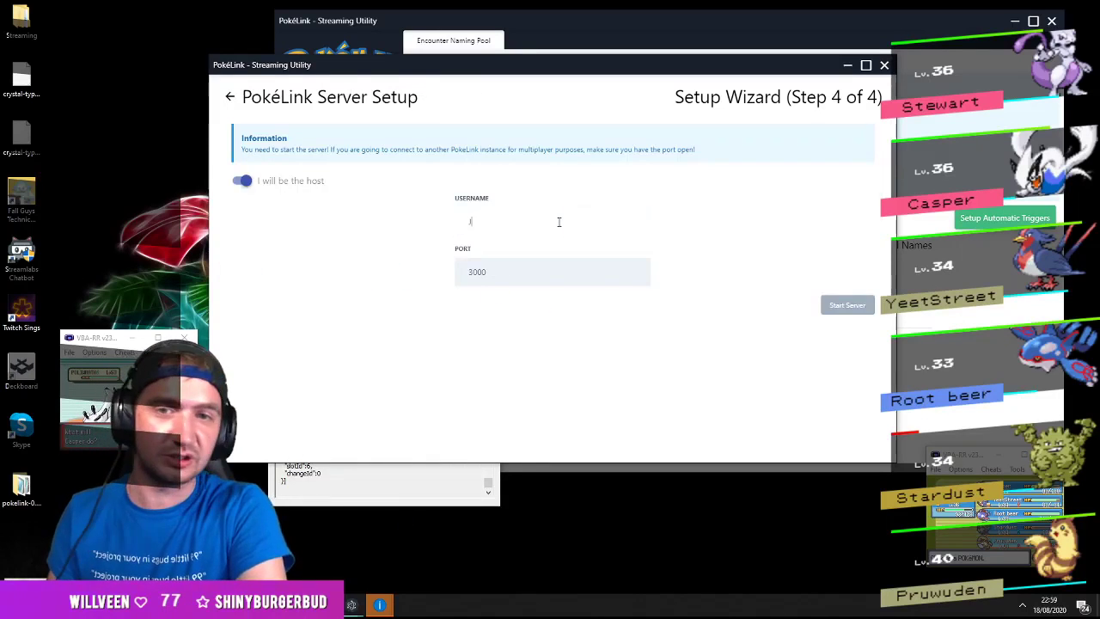
text(Jes)
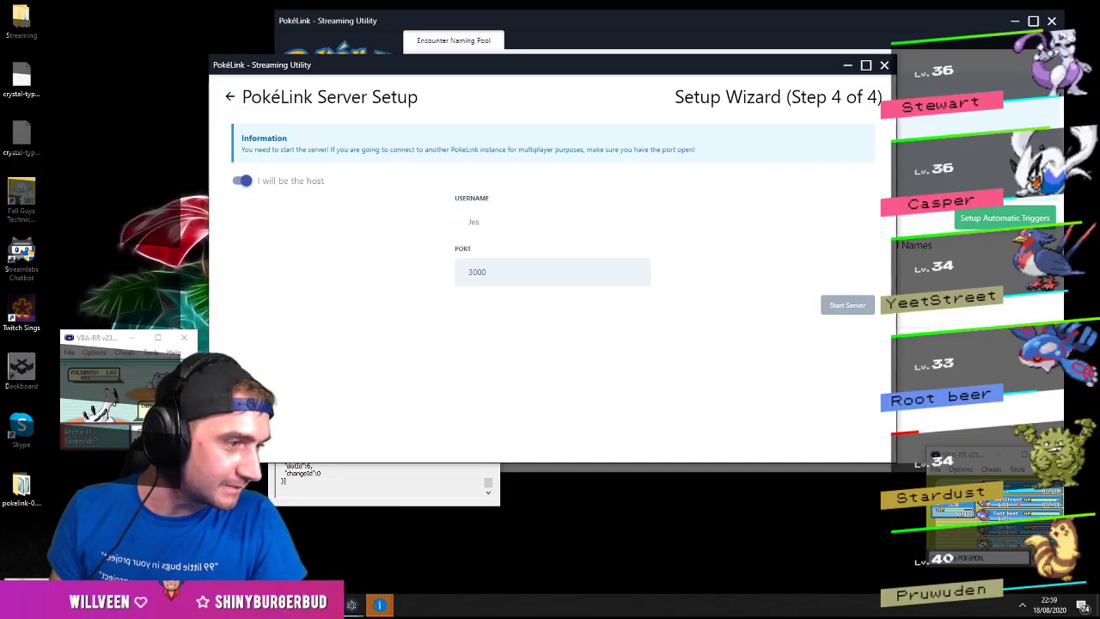
click(553, 221)
text(z-2)
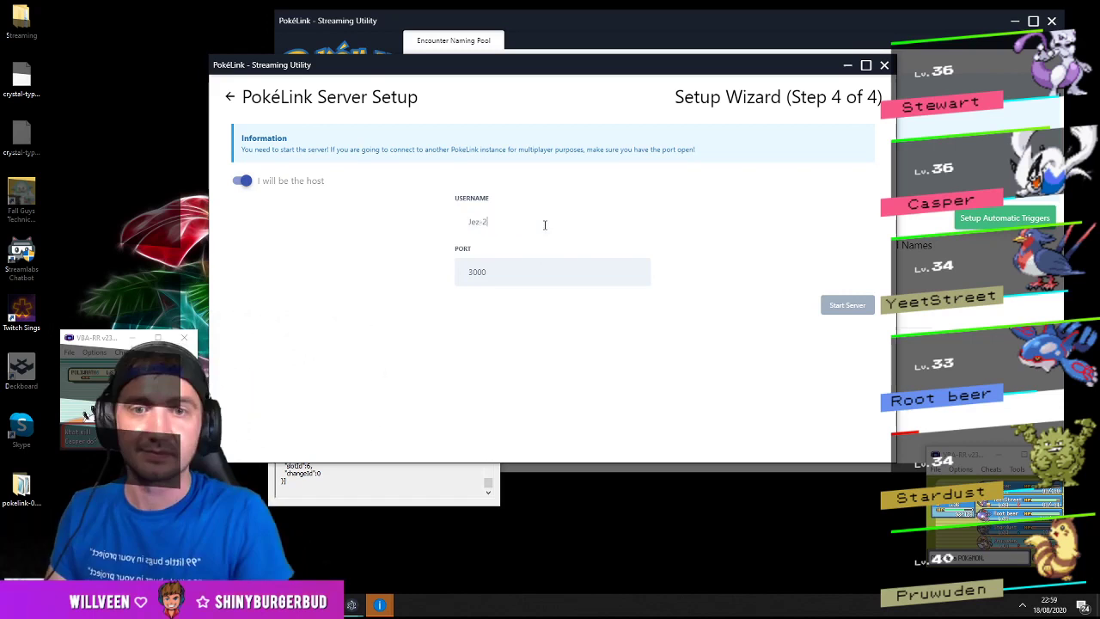
click(242, 181)
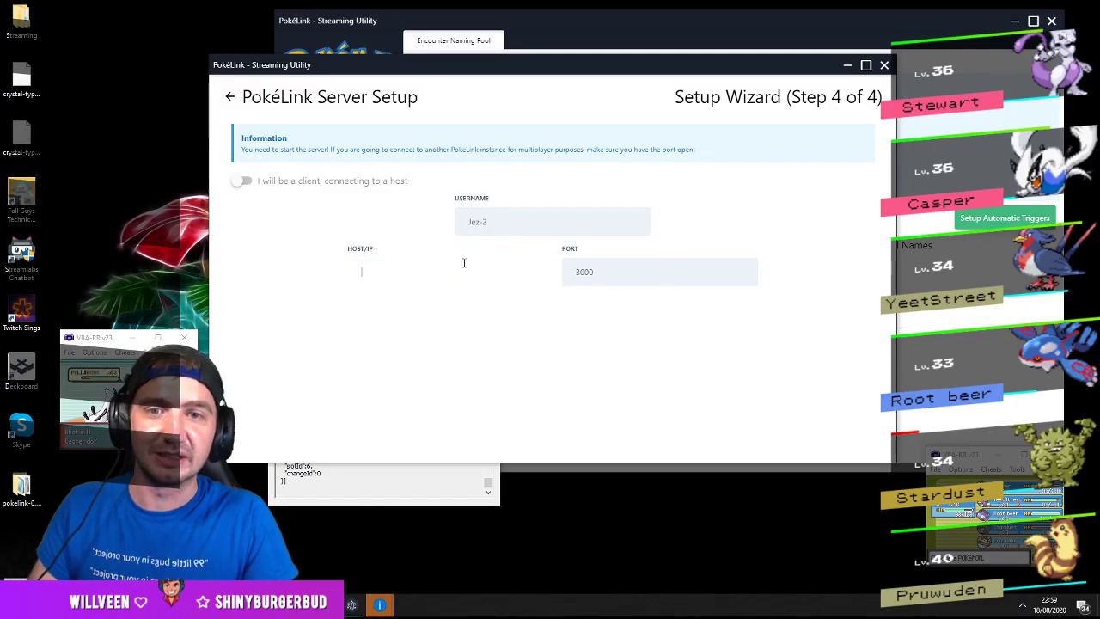
text(http://localhost)
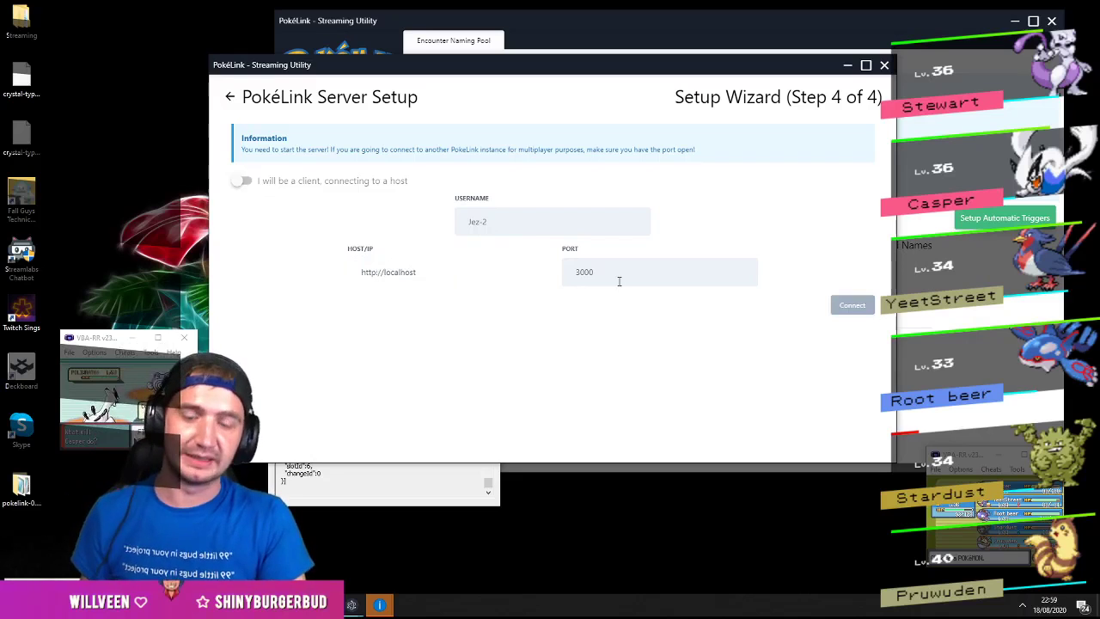
click(852, 304)
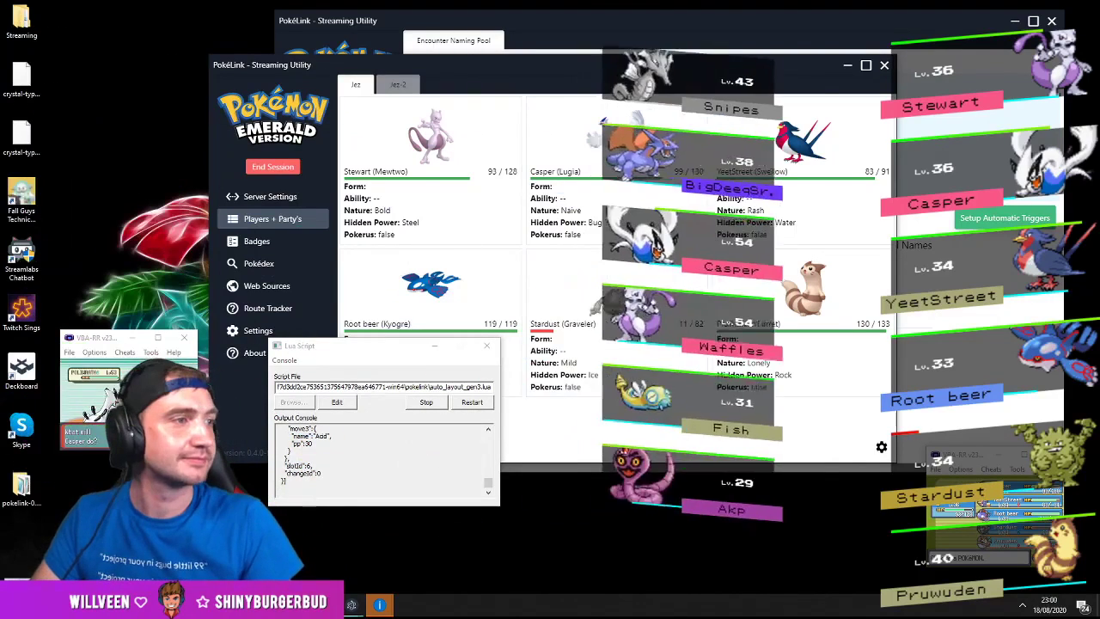
click(267, 286)
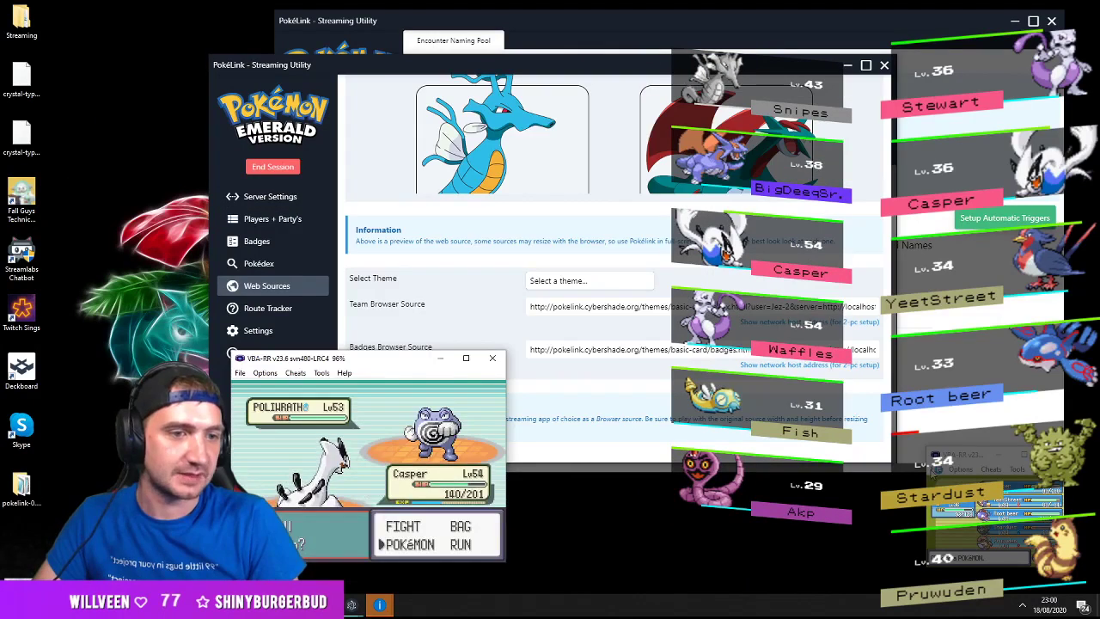
click(960, 469)
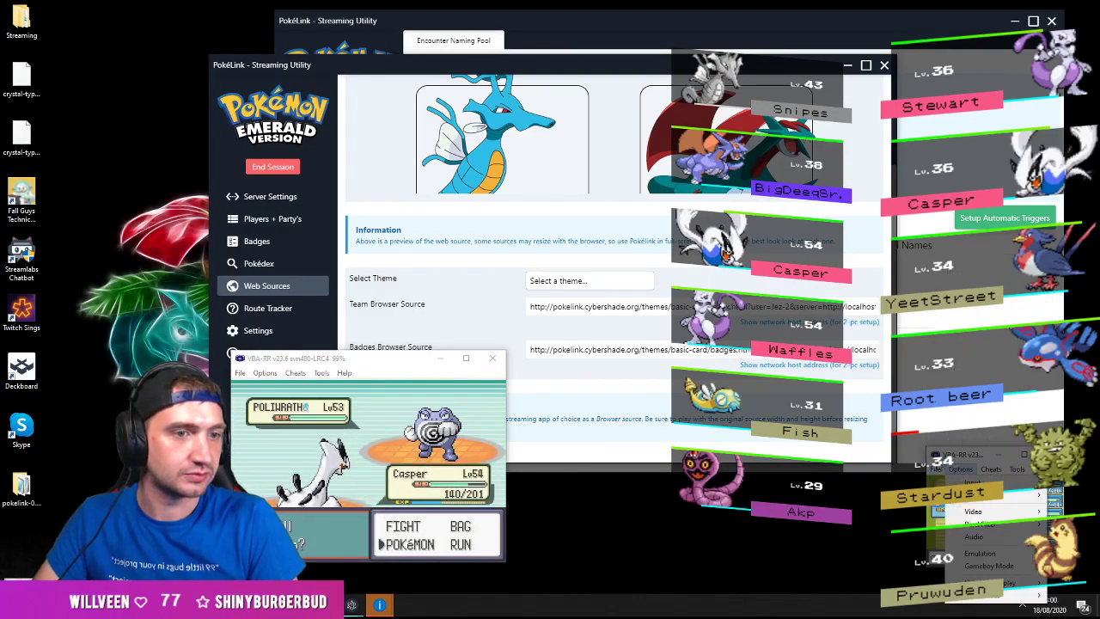